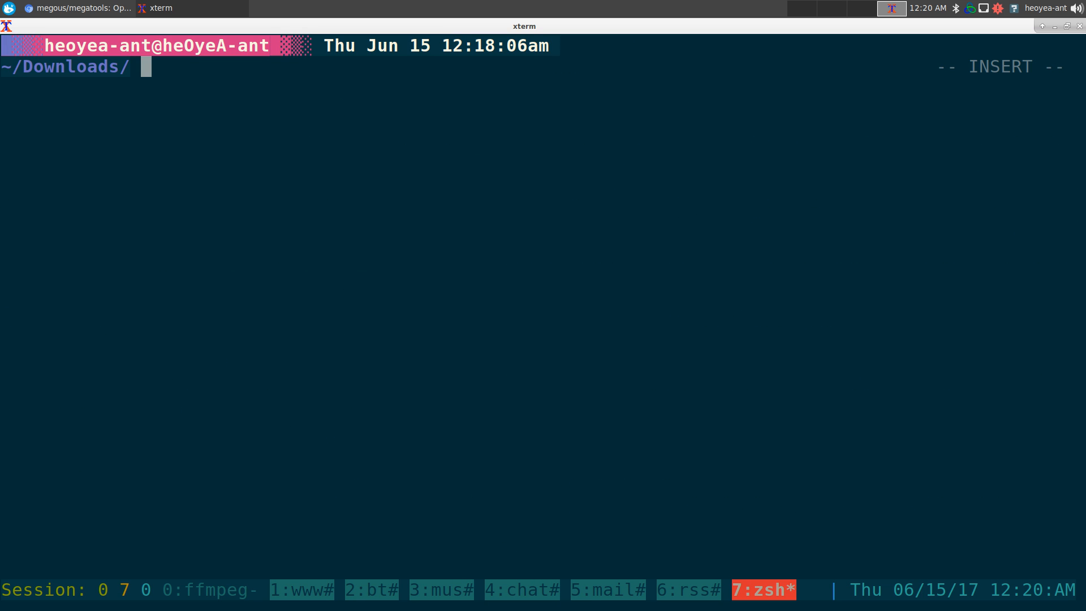
# Step: Search the package manager for megatools and list the package contents
pyautogui.write('pkm-')
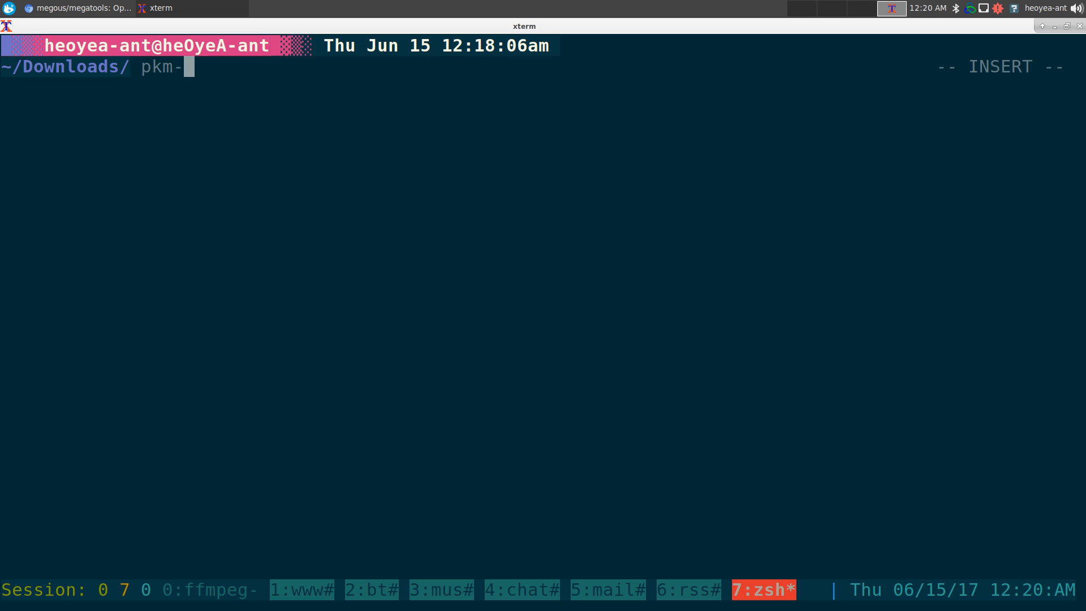
pyautogui.write('search megatools')
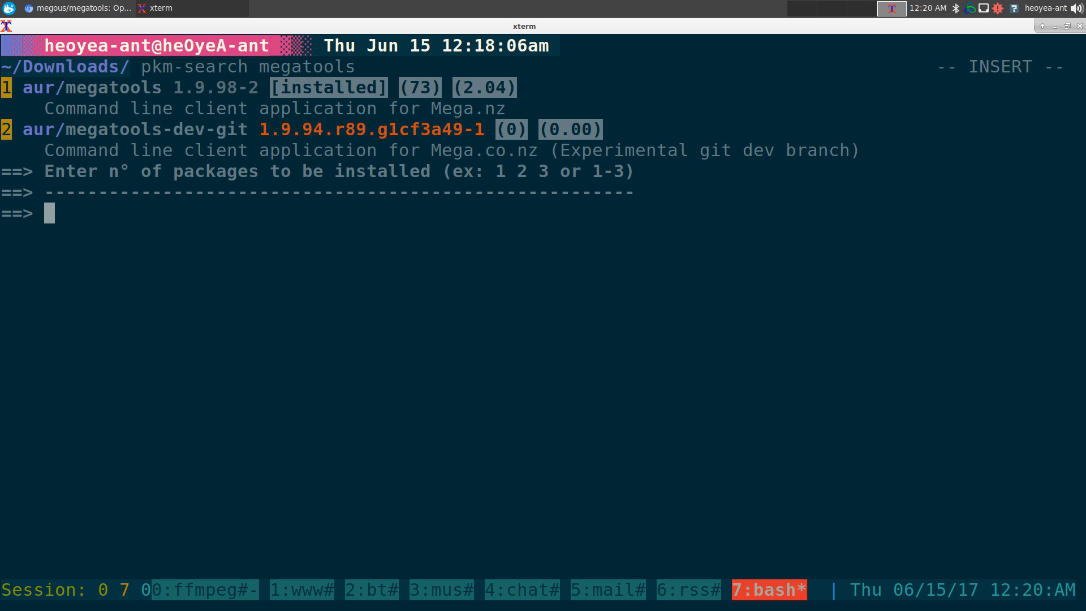
pyautogui.press('ctrl+c')
pyautogui.write('pkm-l')
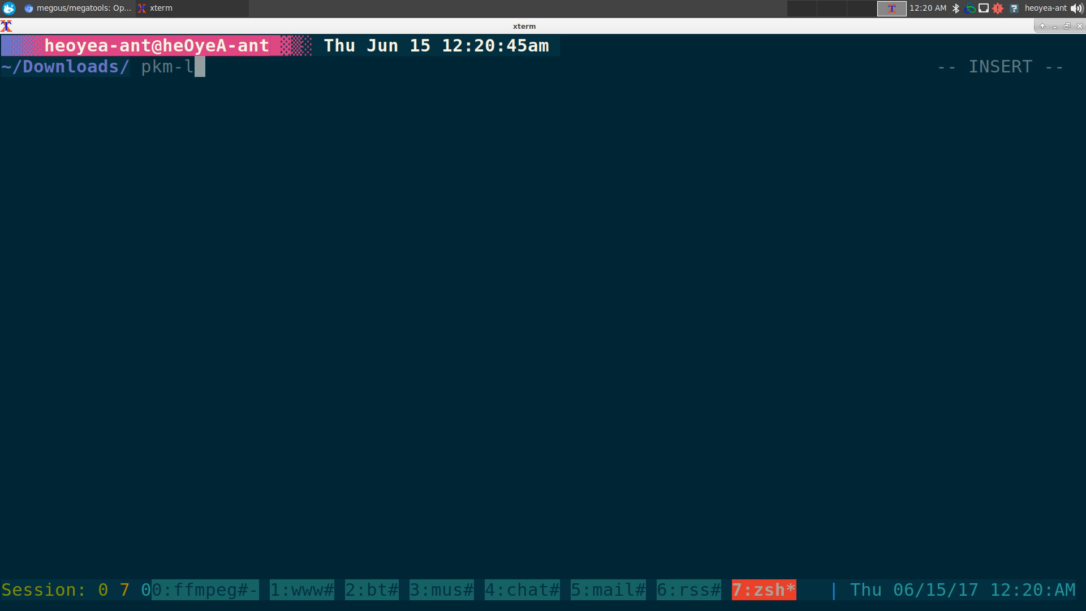
pyautogui.write('ist')
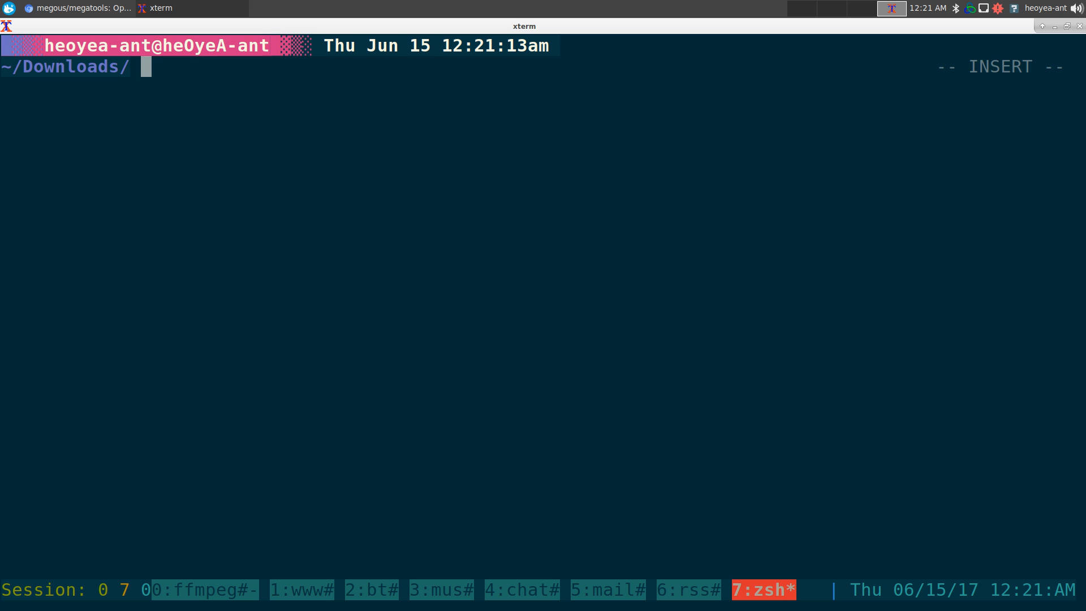
# Step: Show megadl's brief help, then its full help-all output with network and application options
pyautogui.write('megadl -h')
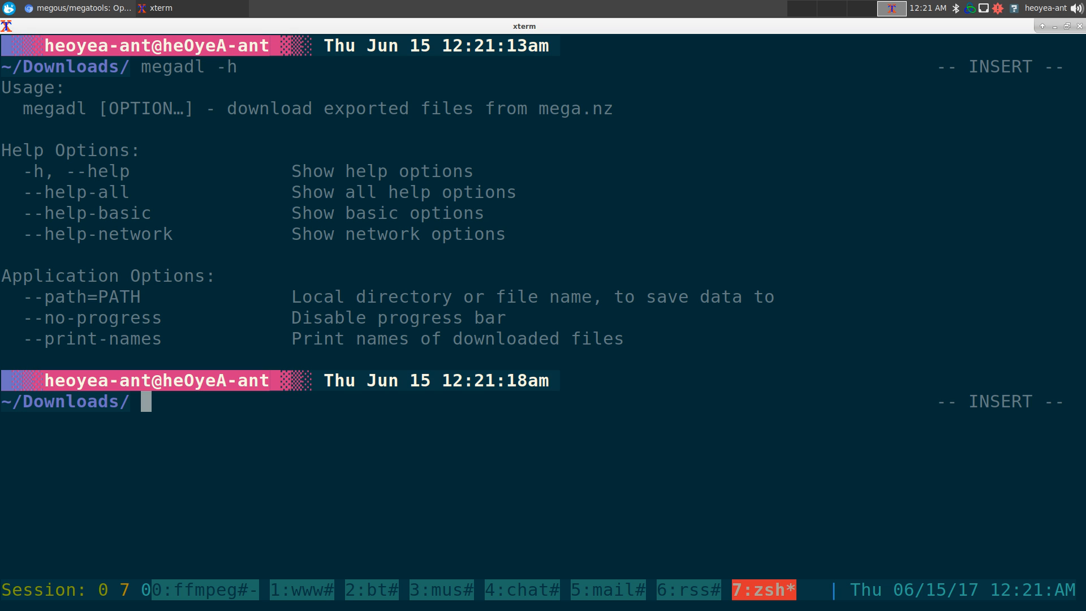
pyautogui.write('megadl -h')
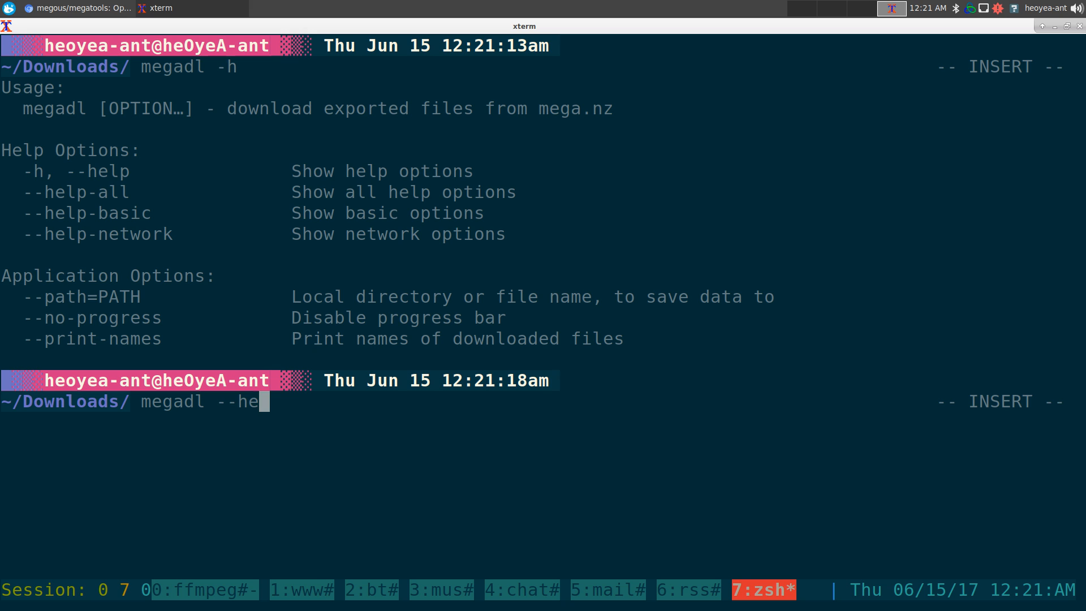
pyautogui.write('lp=a')
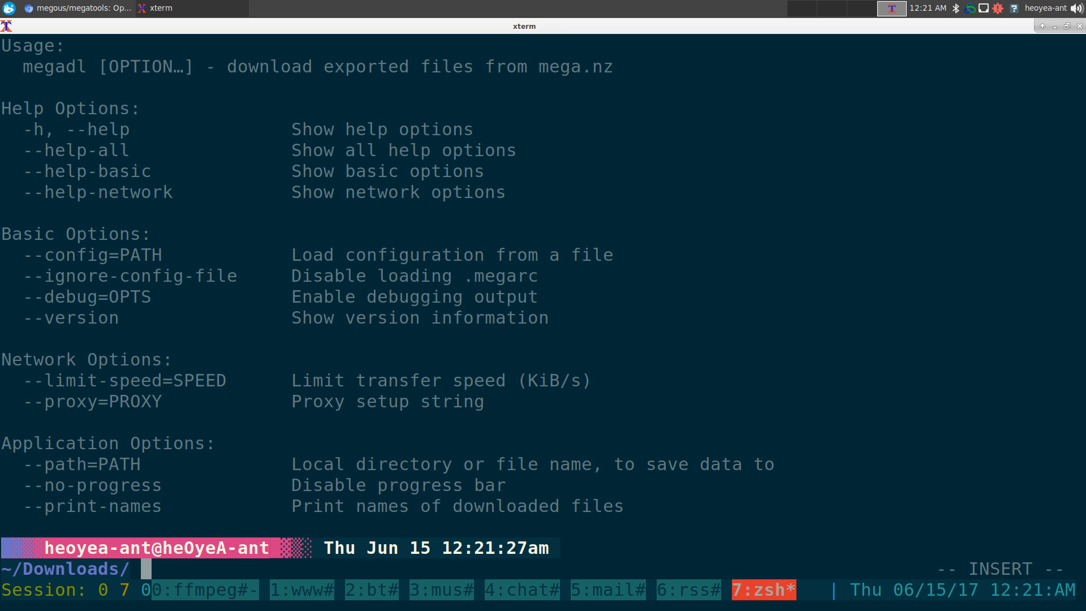
pyautogui.moveTo(13, 400); pyautogui.dragTo(394, 400)
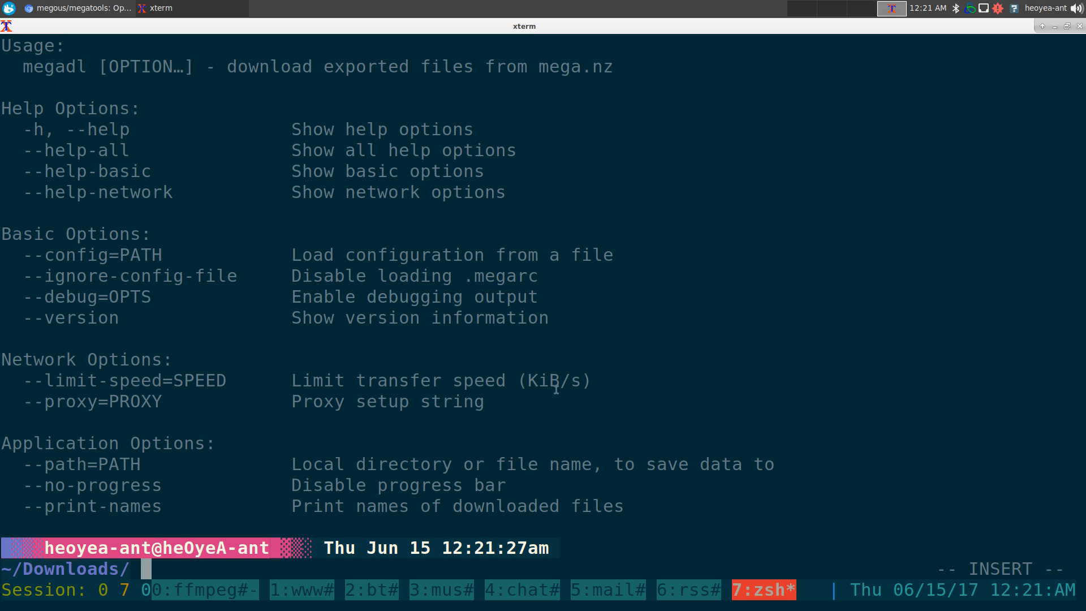
pyautogui.moveTo(666, 354)
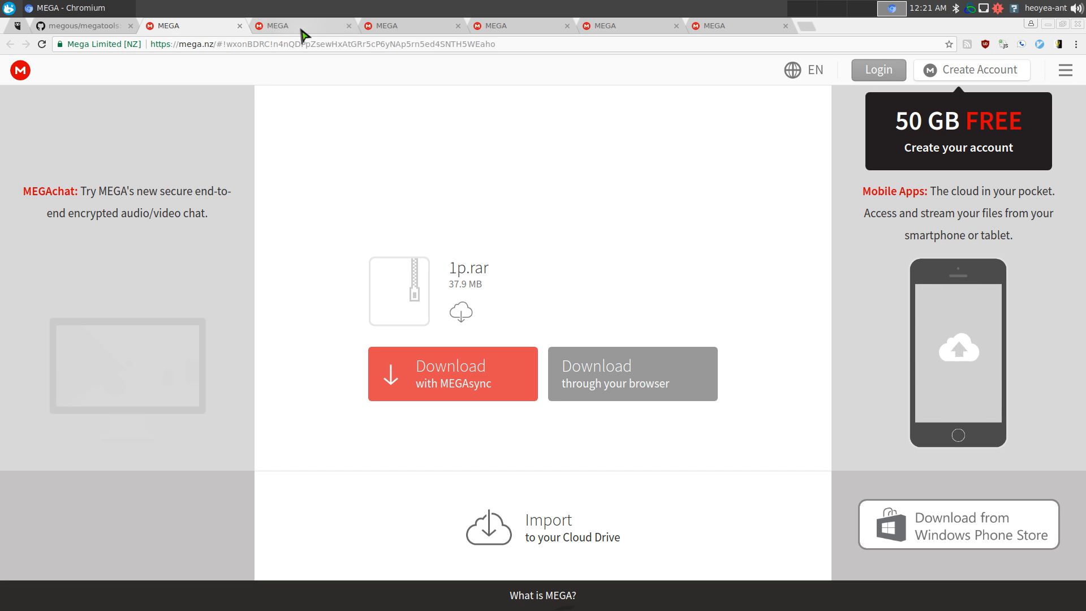
# Step: Bring up the MEGA tab for 5.rar and select its page URL
pyautogui.click(409, 26)
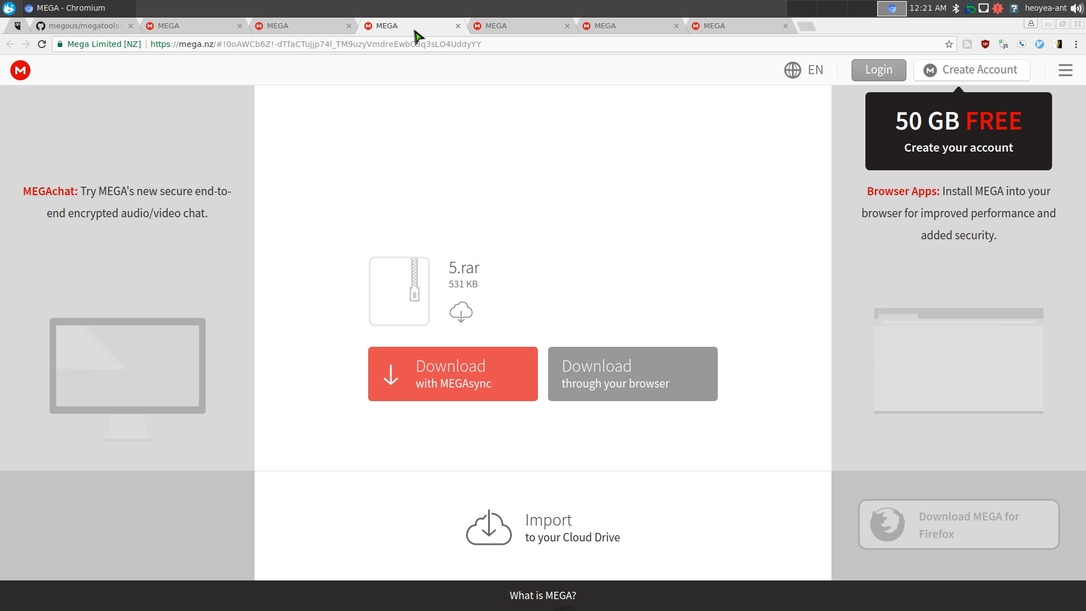
pyautogui.click(516, 26)
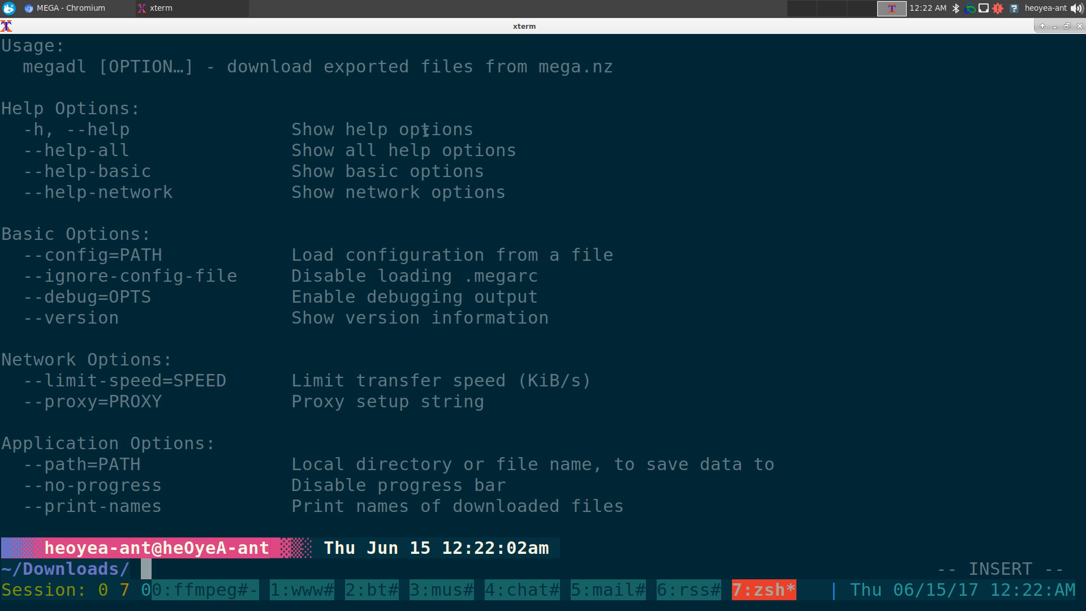
# Step: Download 5.rar with megadl from its mega.nz link, then copy the 2.rar page URL
pyautogui.write("megadl '")
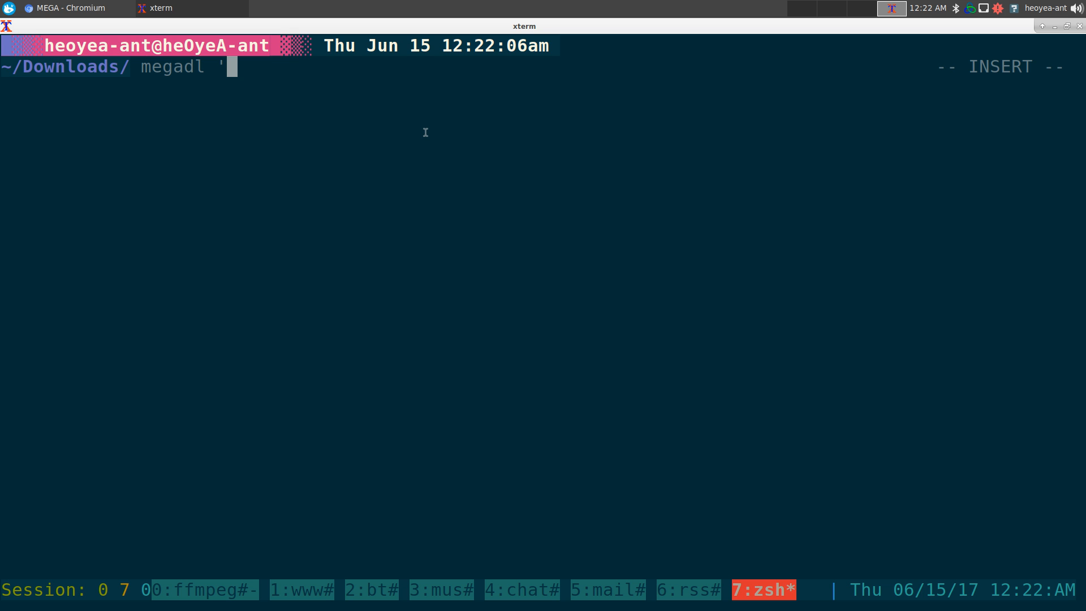
pyautogui.write('https://mega.nz/#!0oAWCb6Z!-dTfaCTujjp74l_TM9uzyVmdreEwbC3q3sLO4UddyYY')
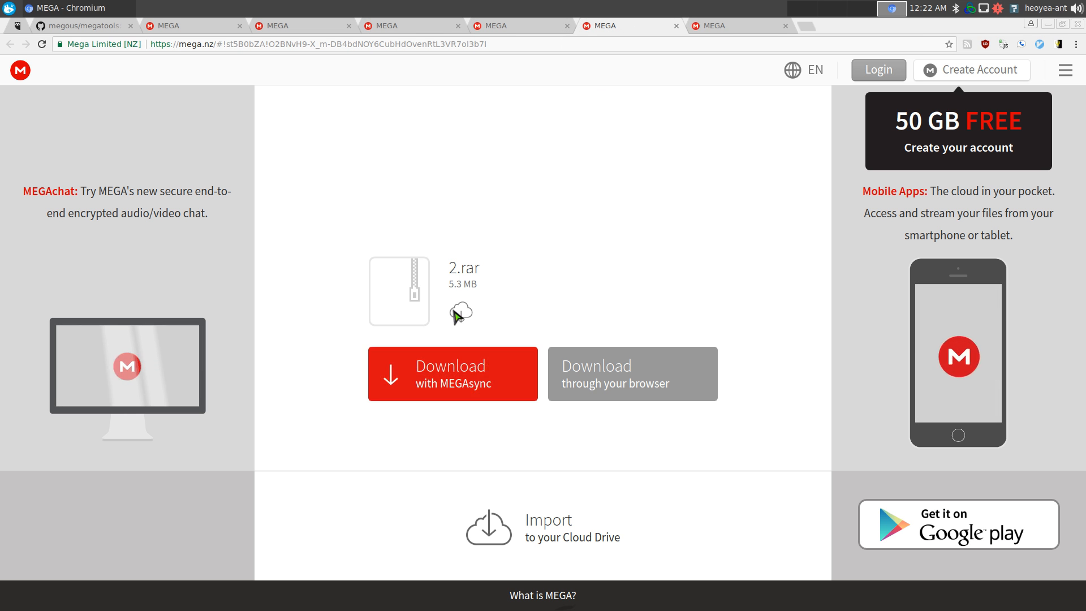
pyautogui.rightClick(277, 44)
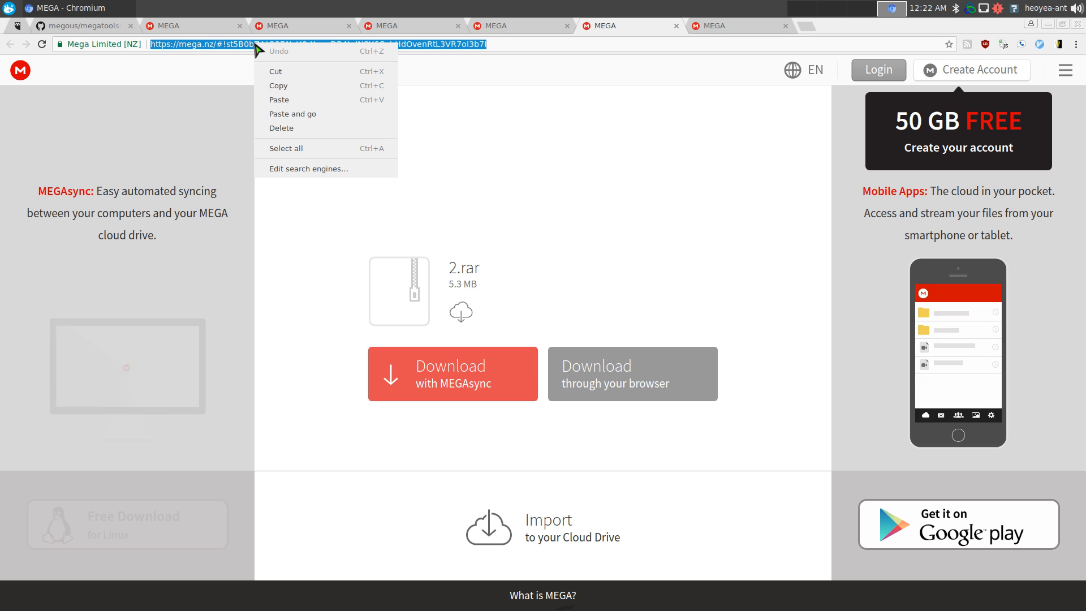
pyautogui.click(163, 8)
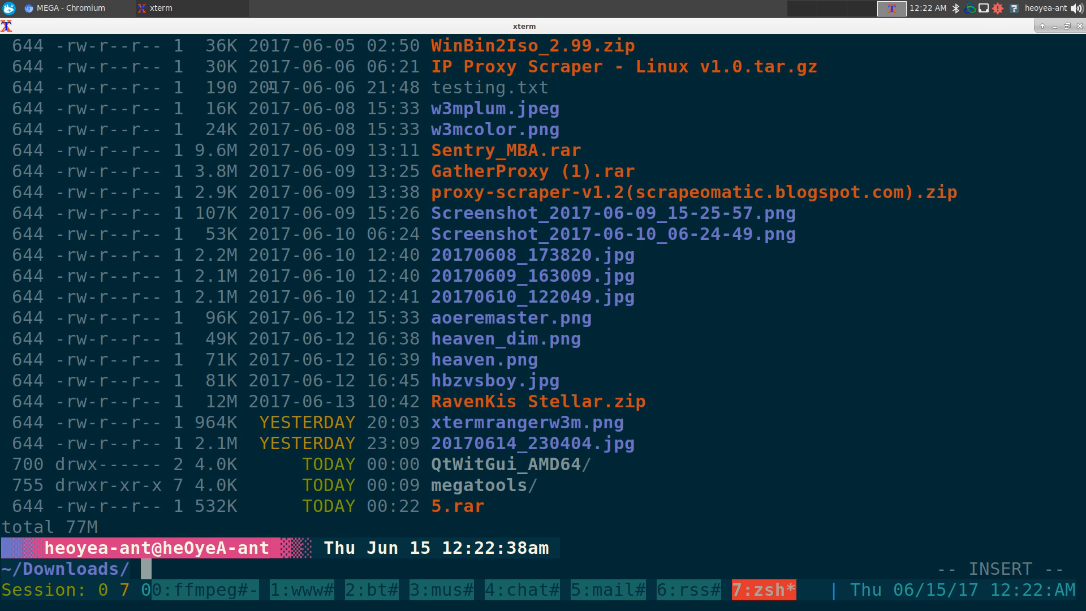
# Step: Download 2.rar with megadl using its quoted mega.nz link, then list ~/Downloads with ls -l
pyautogui.write('lst')
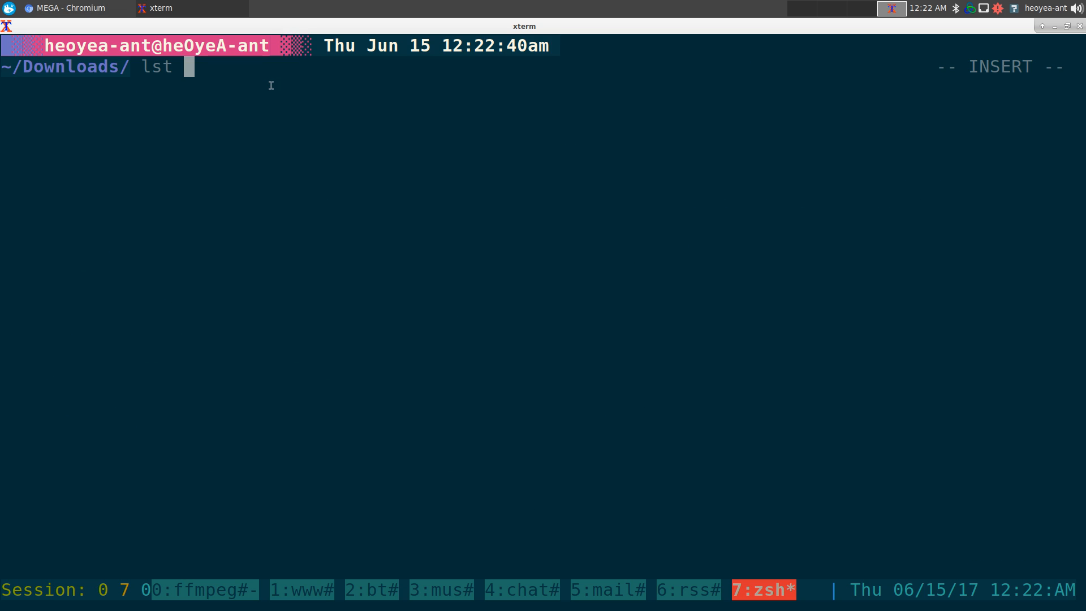
pyautogui.write('megadl')
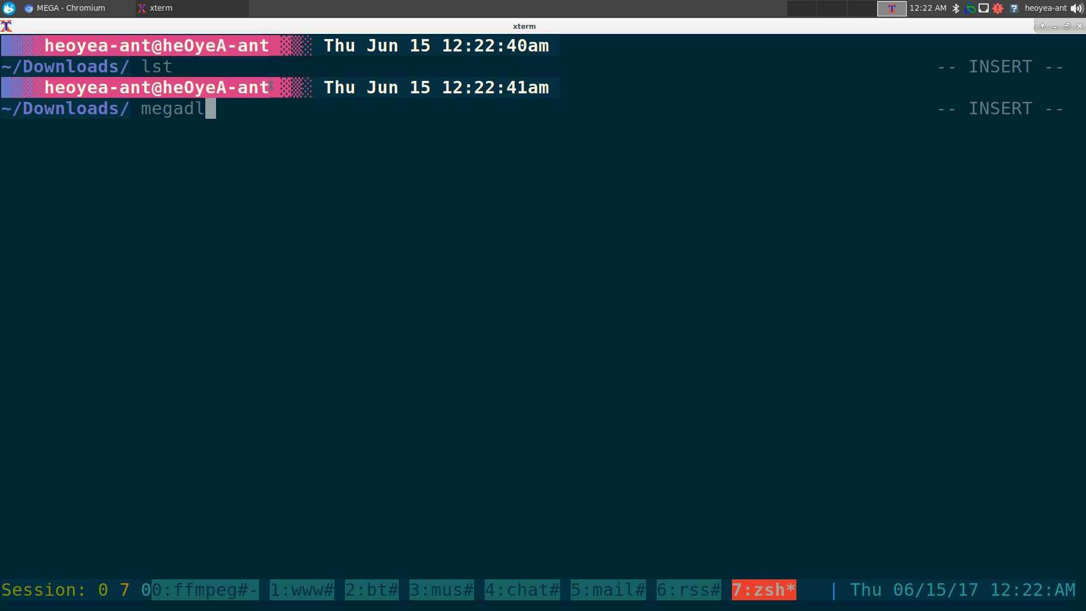
pyautogui.write("'")
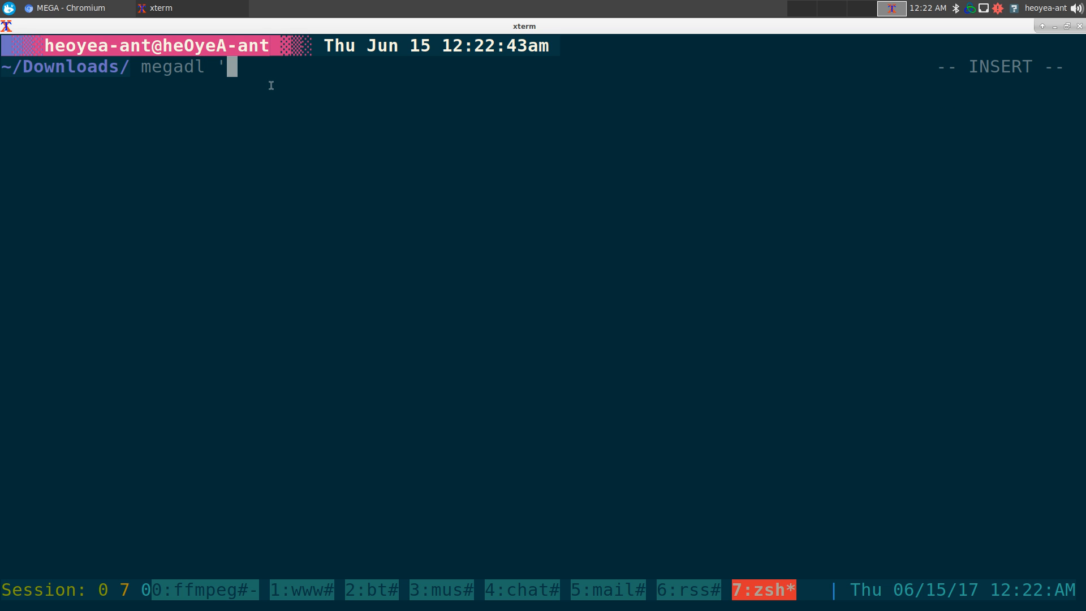
pyautogui.write('https://mega.nz/#!st5B0bZA!O2BNvH9-X_m-DB4bdNOY6CubHdOvenRtL3VR7ol3b7I')
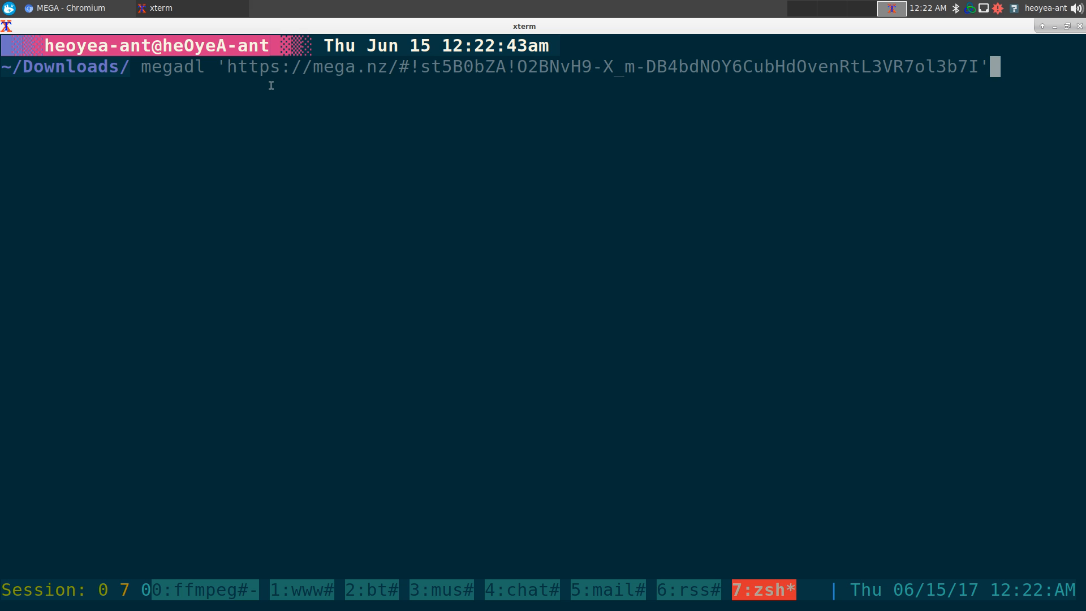
pyautogui.press('Return')
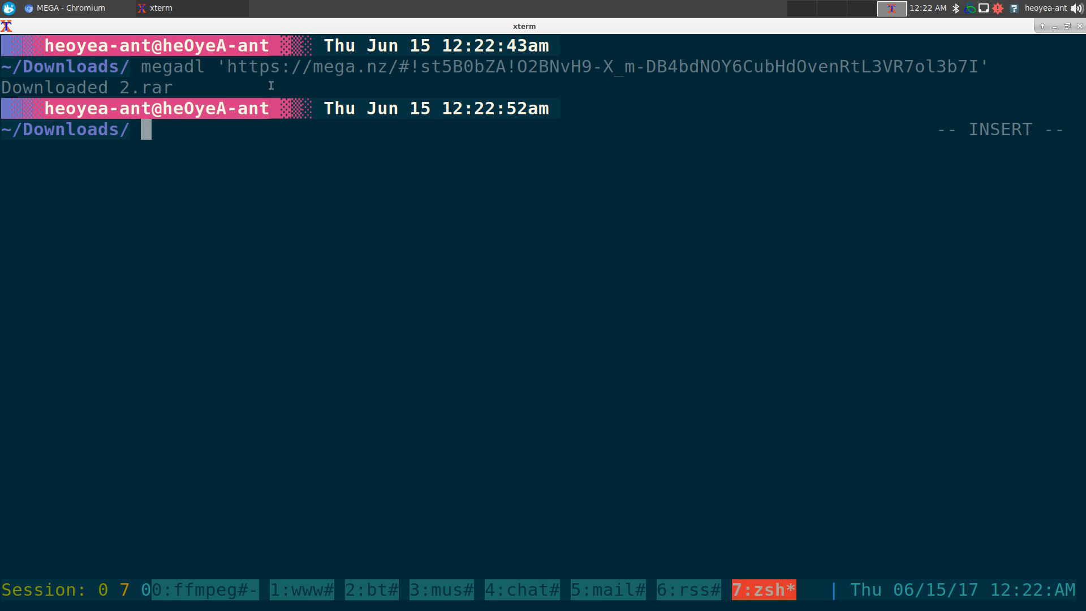
pyautogui.write('ls -l')
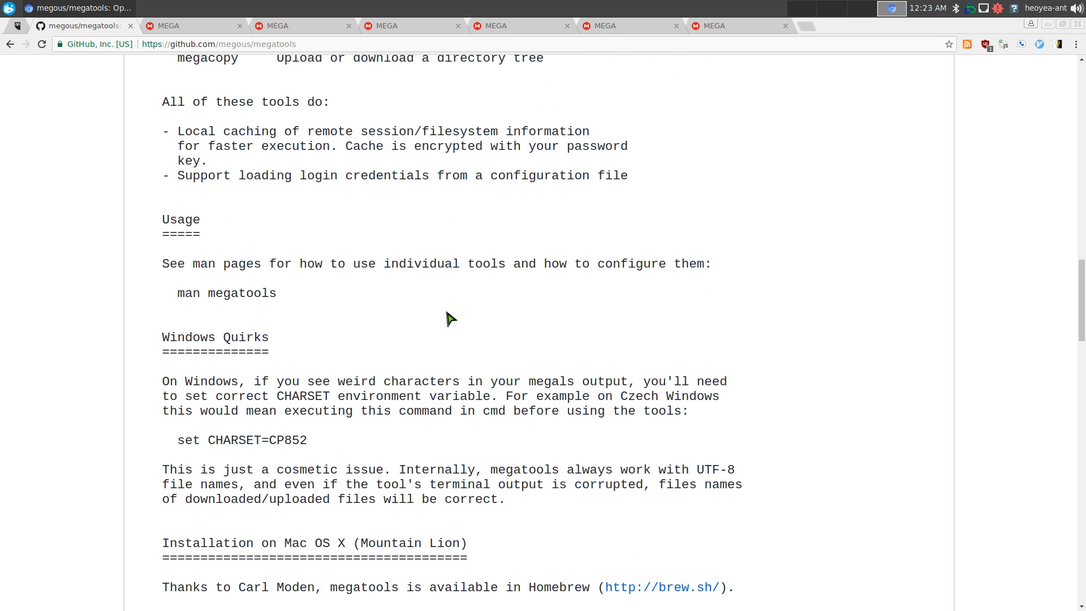
# Step: Highlight the README's Tools list, enlarge the text, and enter pkm-list megatools in xterm
pyautogui.scroll(3)
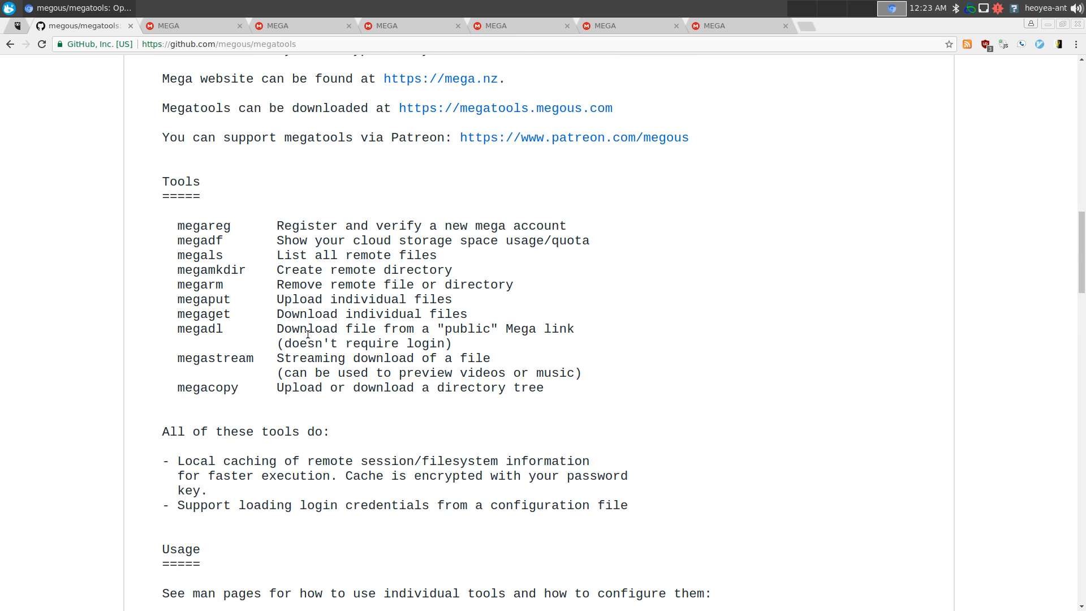
pyautogui.moveTo(162, 225); pyautogui.dragTo(544, 388)
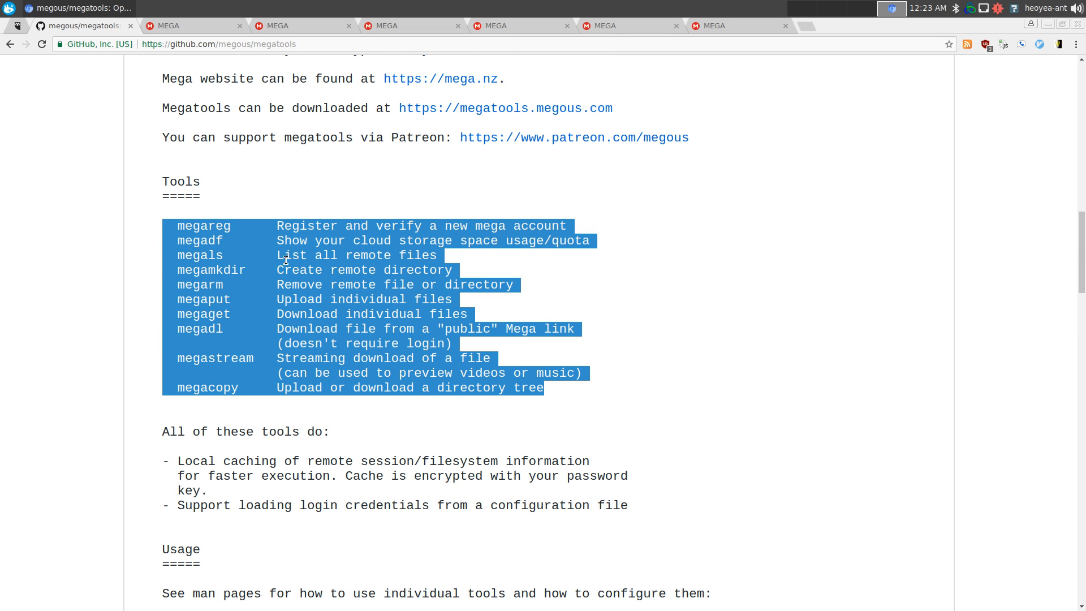
pyautogui.click(407, 240)
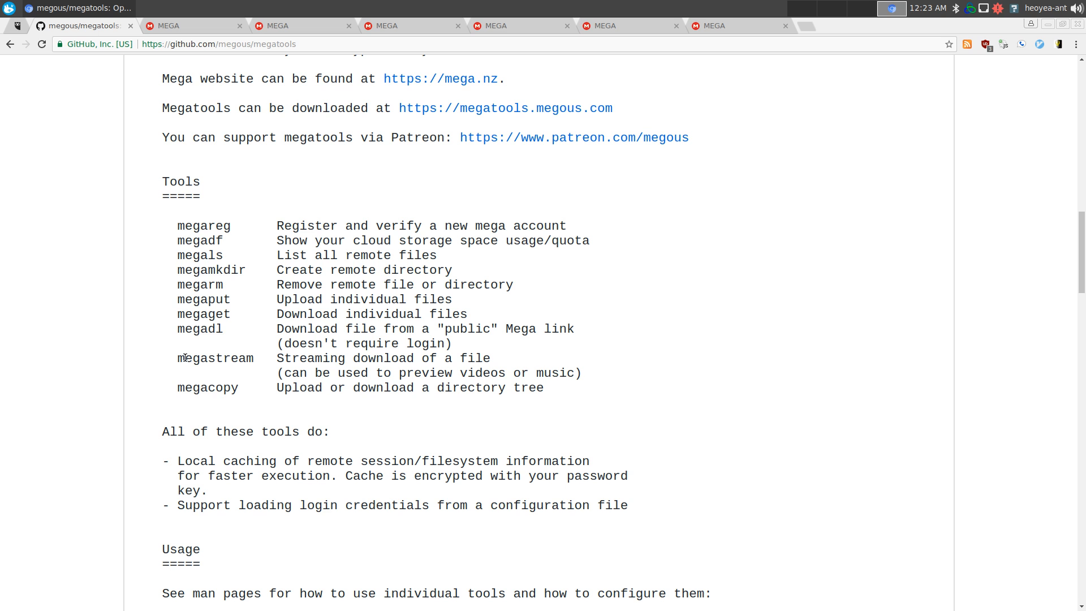
pyautogui.press('ctrl+plus')
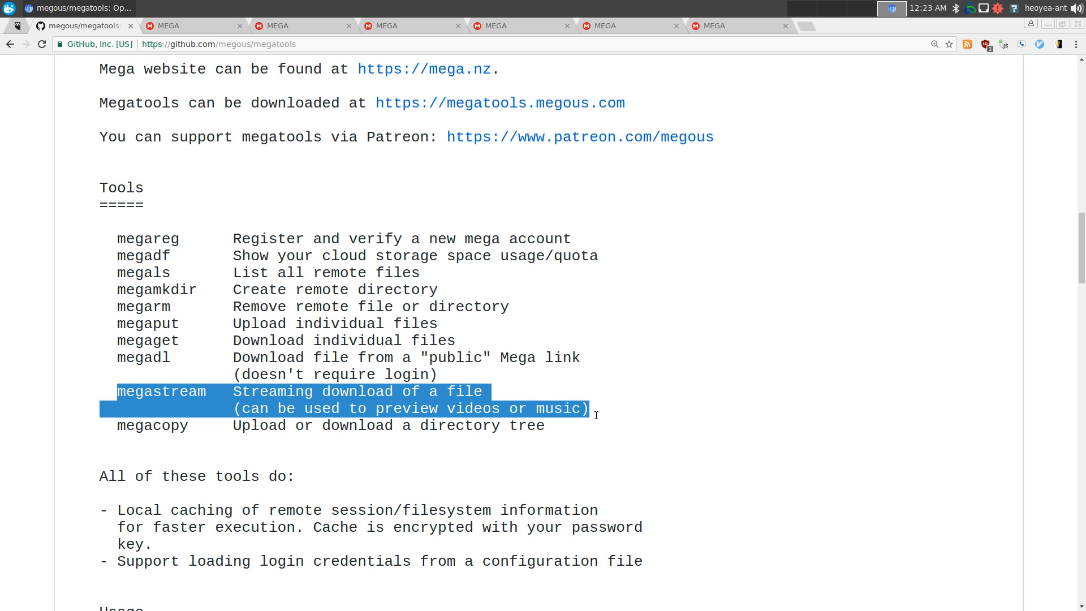
pyautogui.moveTo(616, 403)
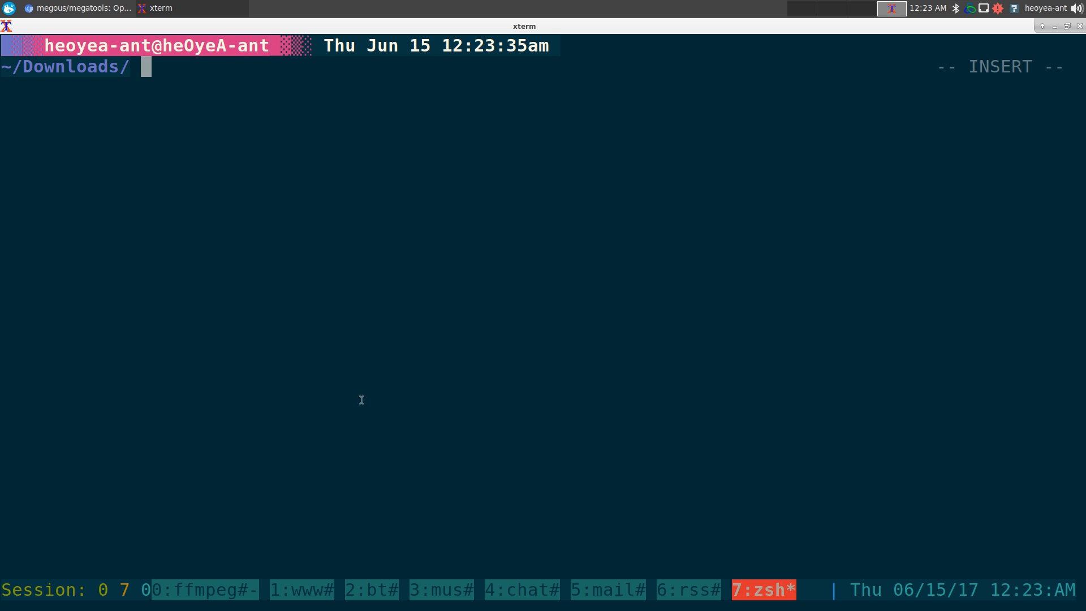
pyautogui.write('pkm-list megatools')
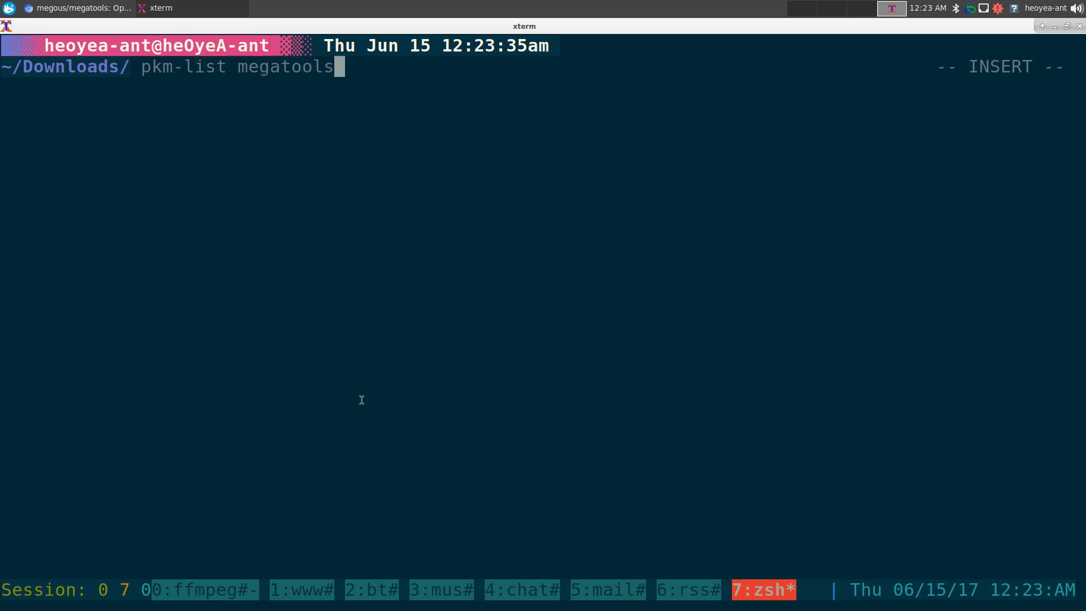